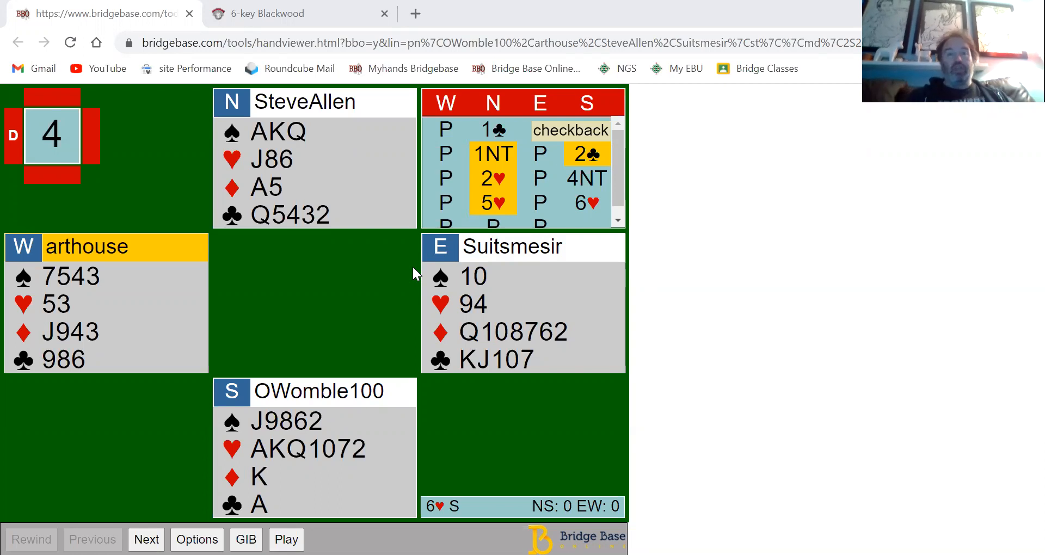
{"action": "mouse_move", "coordinate": [363, 313]}
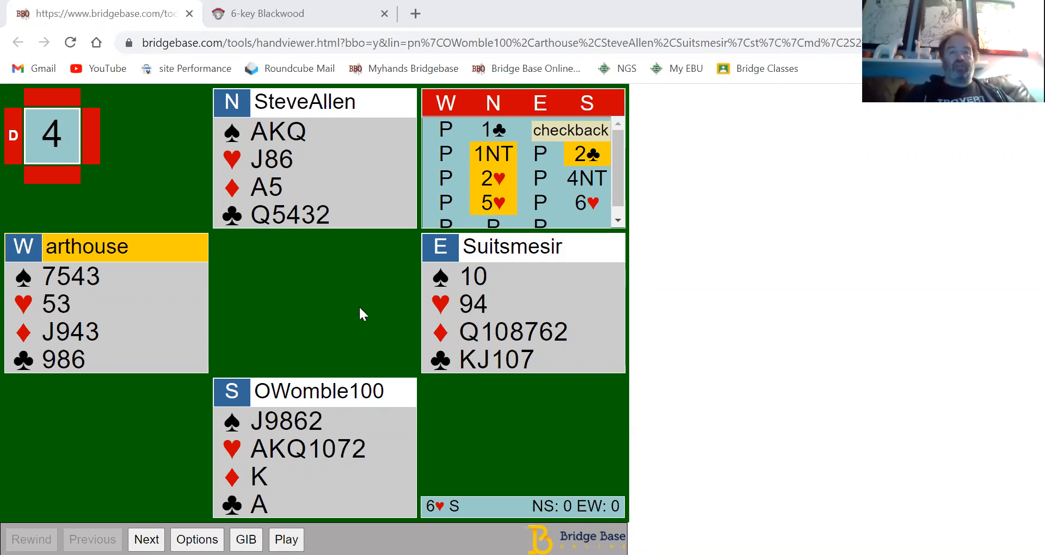
{"action": "mouse_move", "coordinate": [326, 317]}
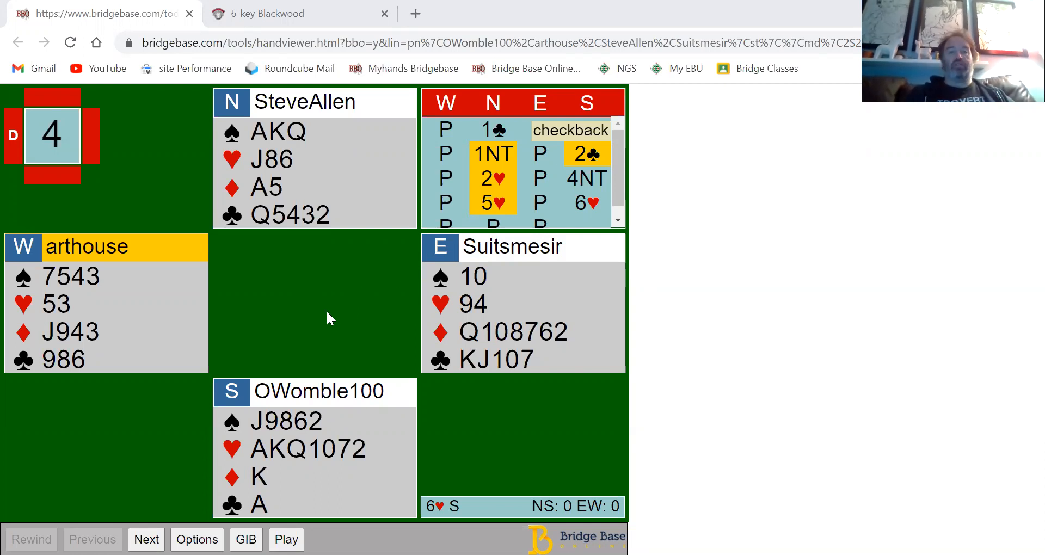
{"action": "mouse_move", "coordinate": [285, 257]}
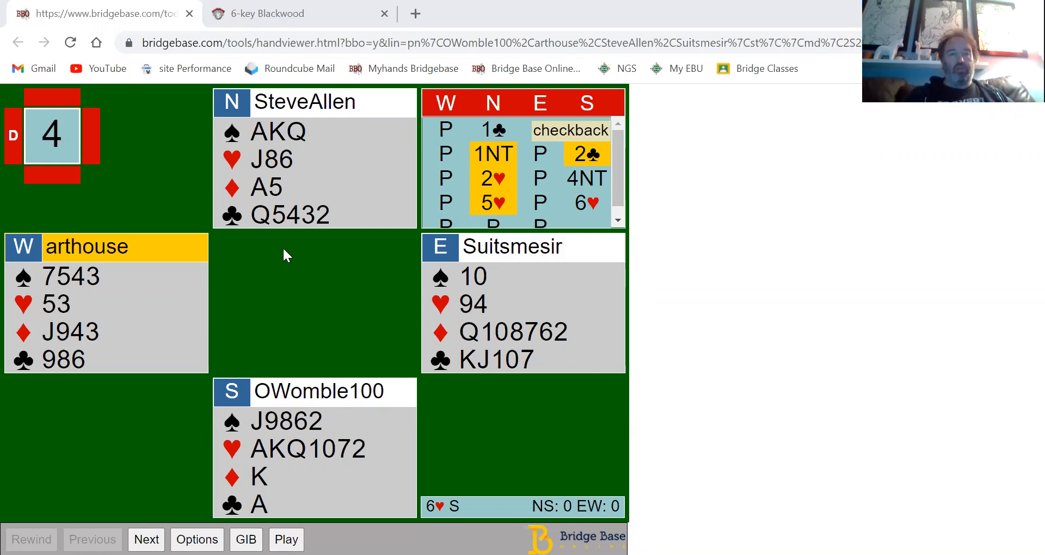
{"action": "mouse_move", "coordinate": [276, 143]}
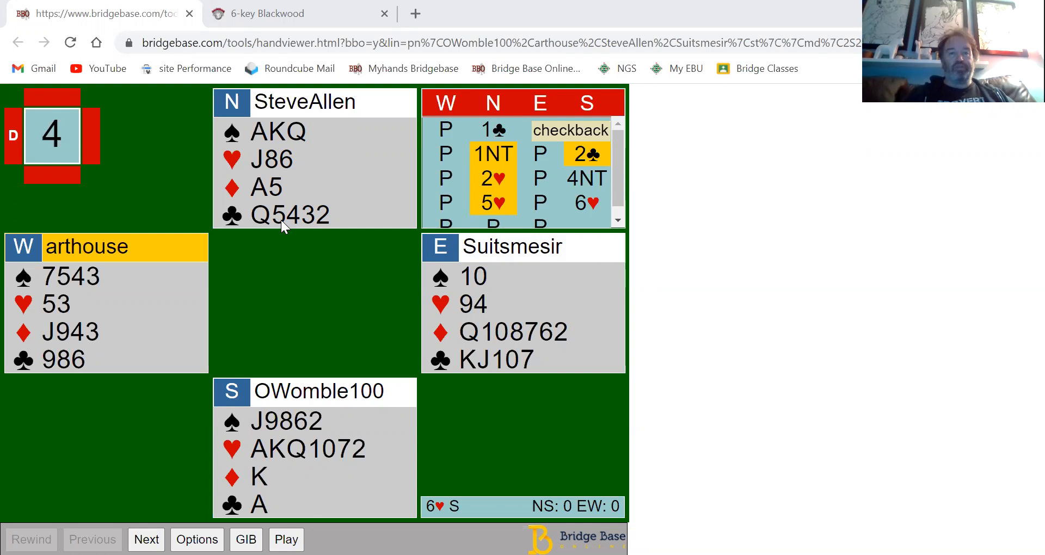
{"action": "mouse_move", "coordinate": [501, 307]}
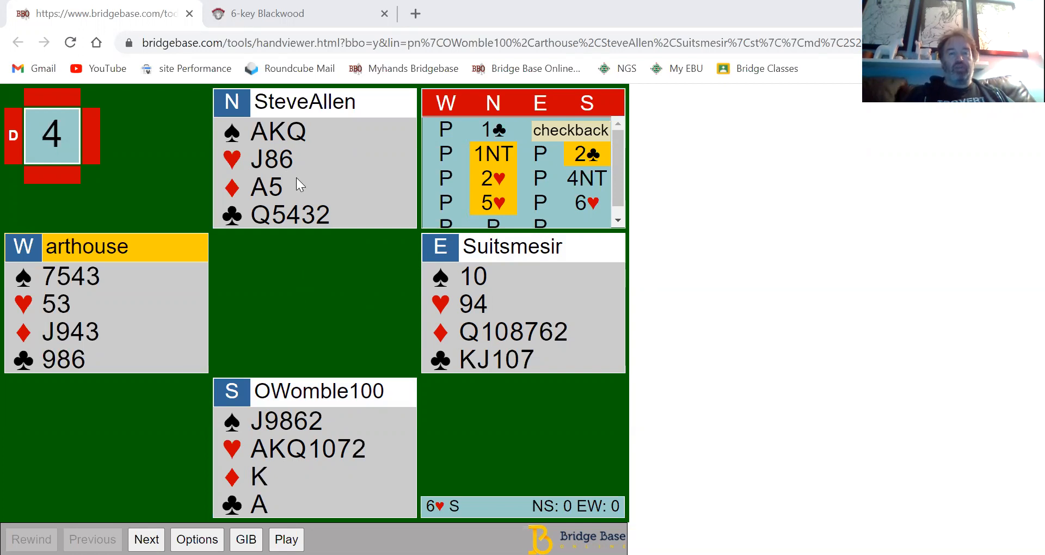
{"action": "mouse_move", "coordinate": [316, 191]}
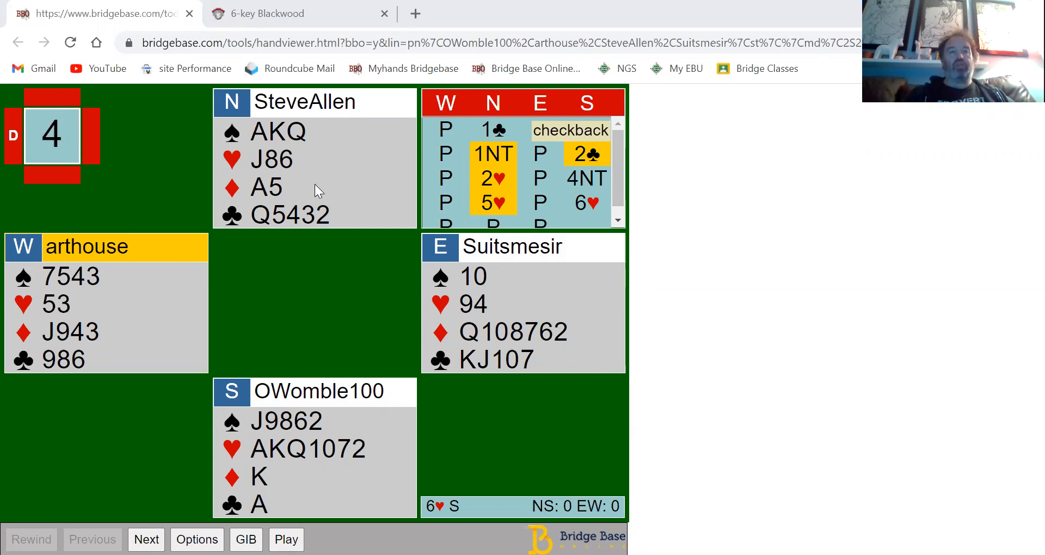
{"action": "mouse_move", "coordinate": [277, 453]}
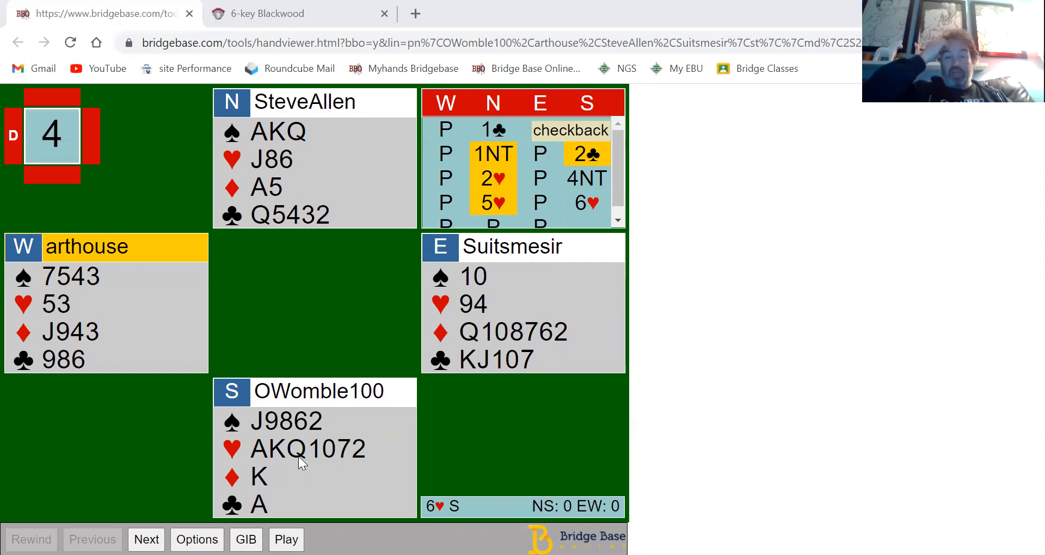
{"action": "mouse_move", "coordinate": [263, 430]}
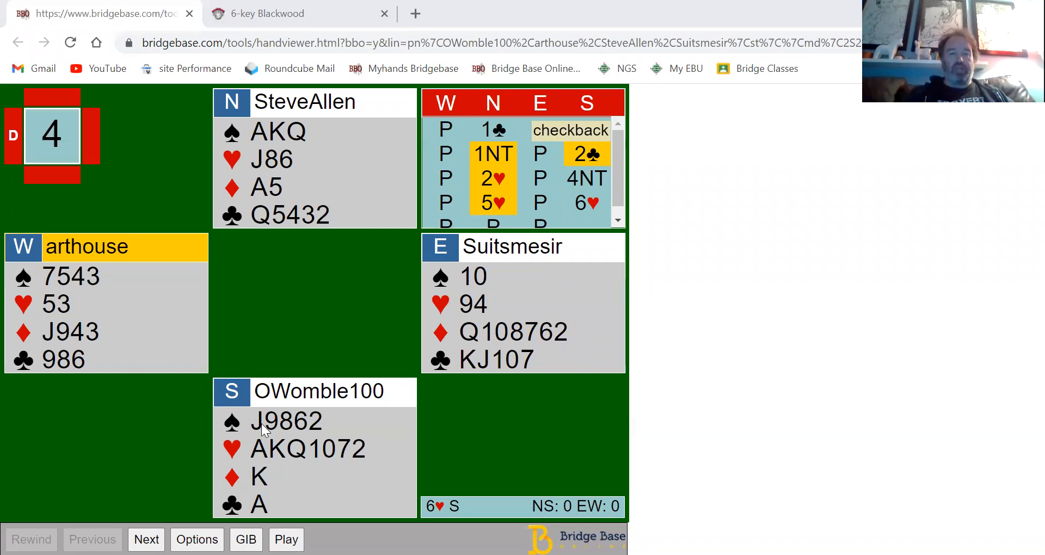
{"action": "mouse_move", "coordinate": [256, 439]}
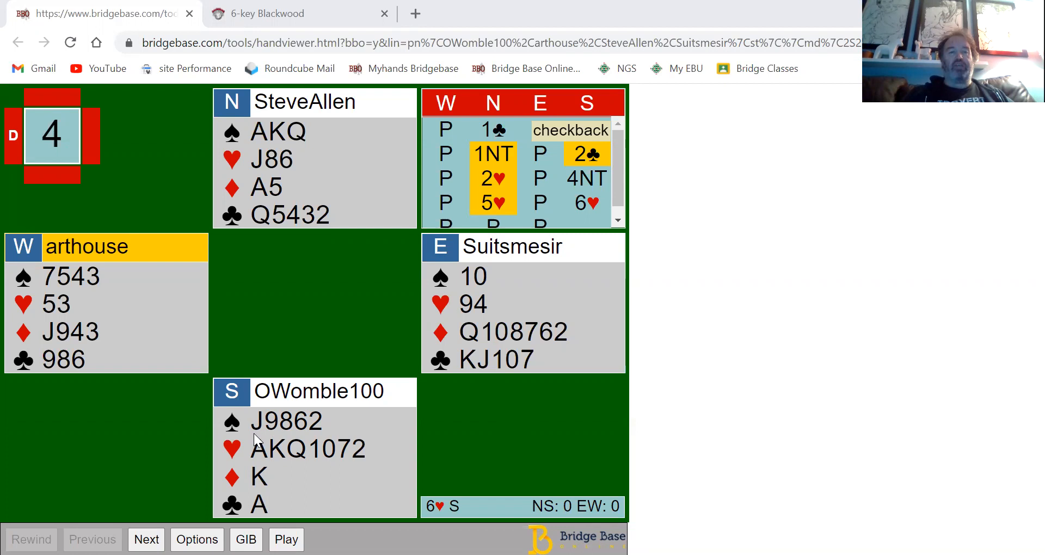
{"action": "mouse_move", "coordinate": [313, 427]}
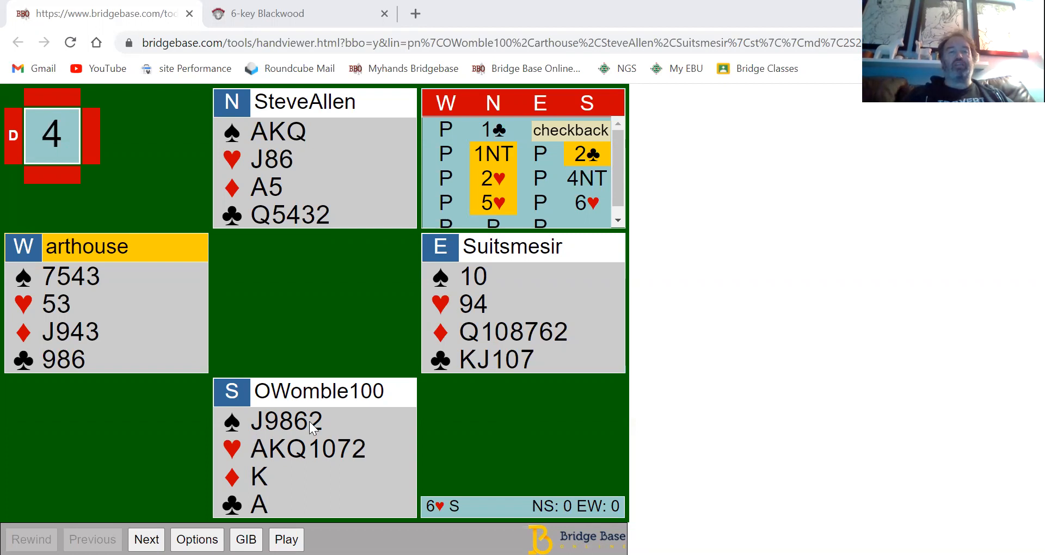
{"action": "mouse_move", "coordinate": [319, 430]}
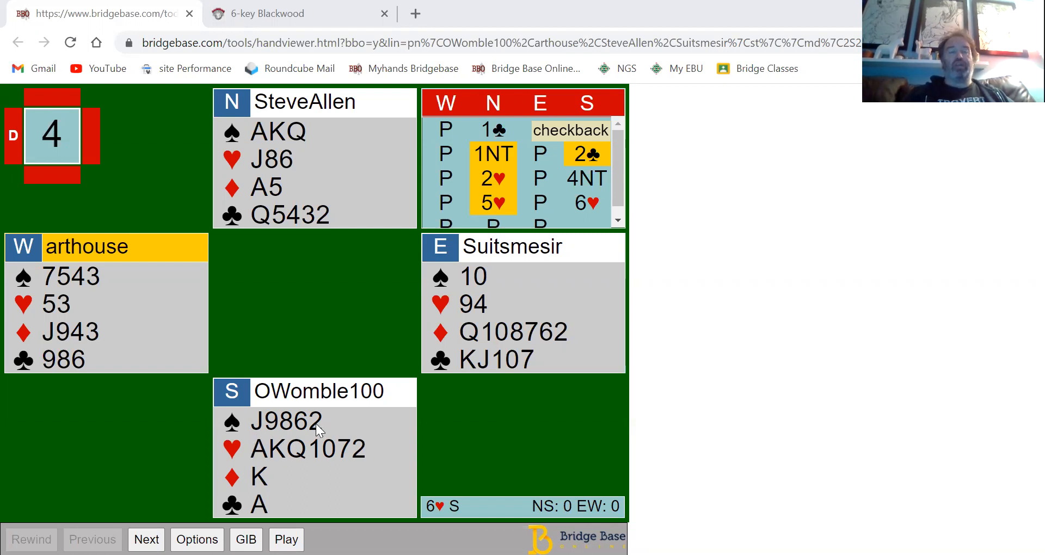
{"action": "mouse_move", "coordinate": [262, 425]}
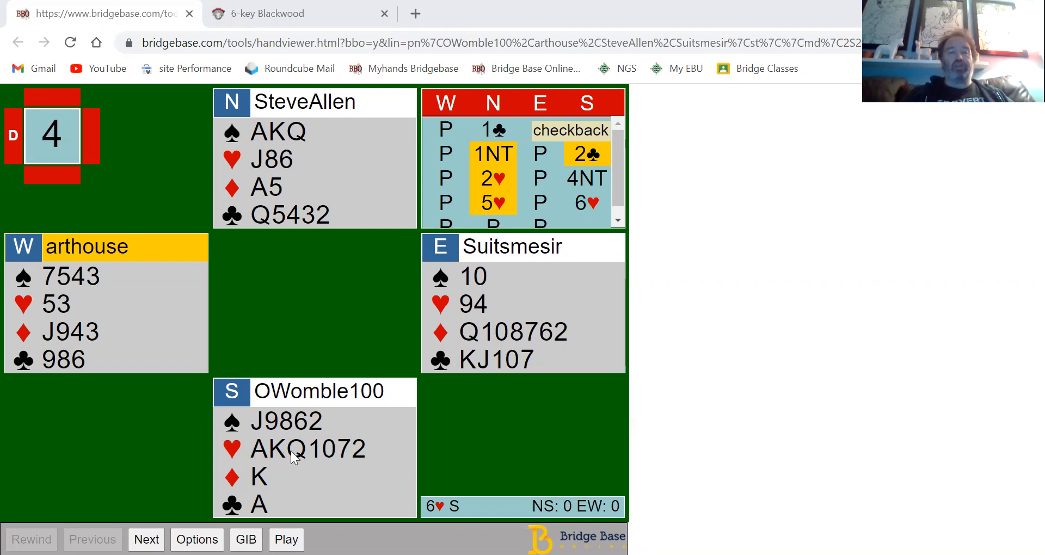
{"action": "mouse_move", "coordinate": [279, 454]}
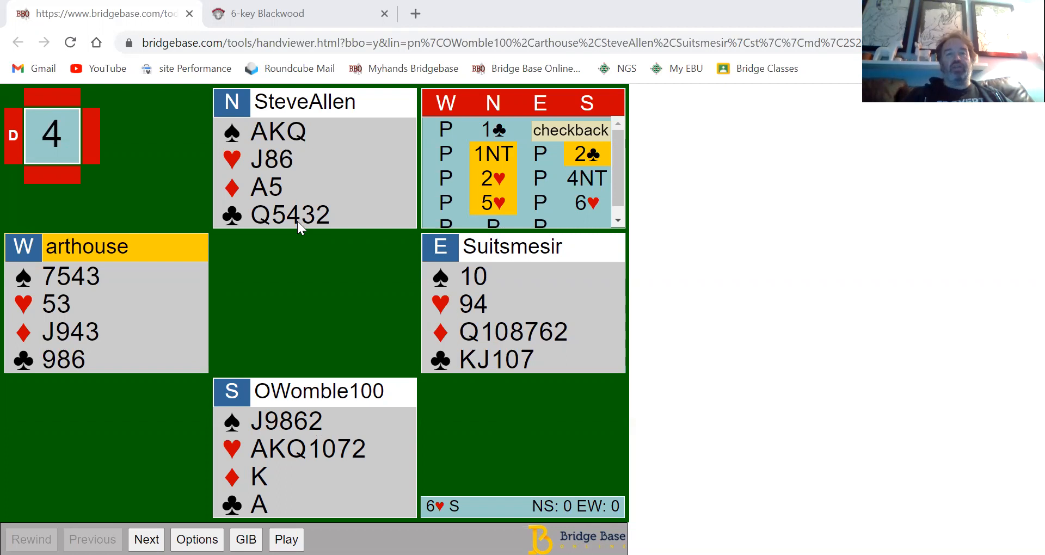
{"action": "mouse_move", "coordinate": [307, 187]}
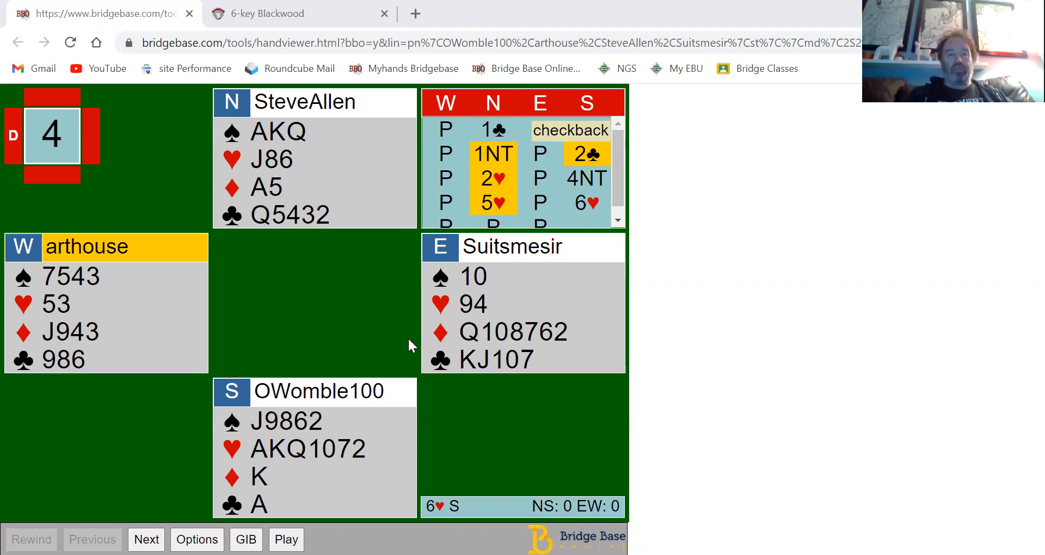
{"action": "mouse_move", "coordinate": [288, 460]}
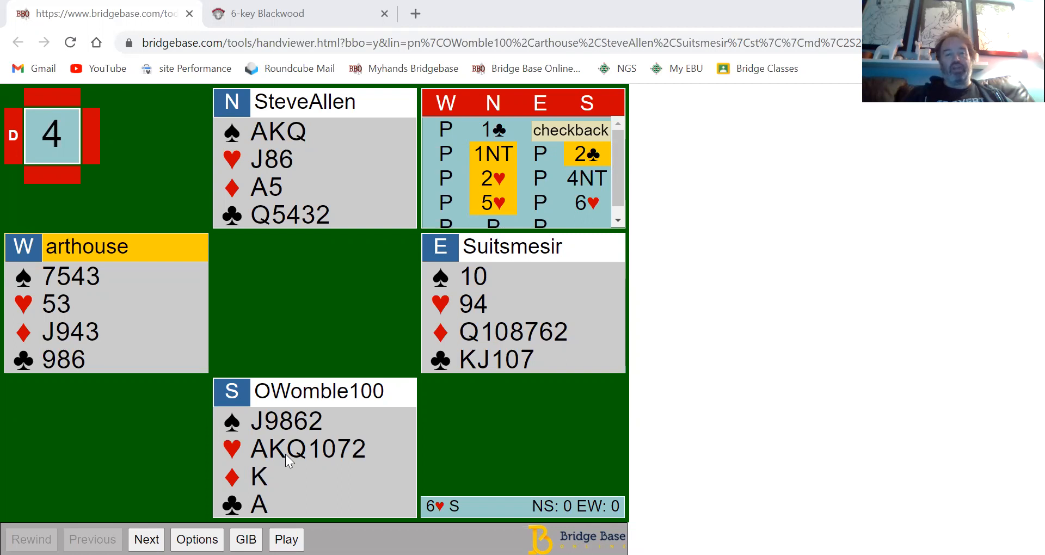
{"action": "mouse_move", "coordinate": [260, 453]}
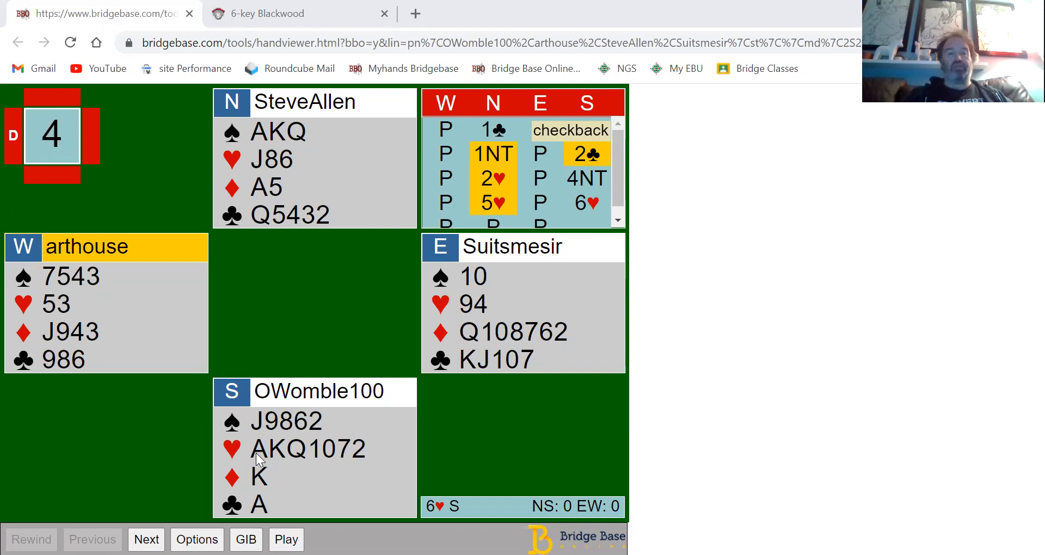
{"action": "mouse_move", "coordinate": [270, 439]}
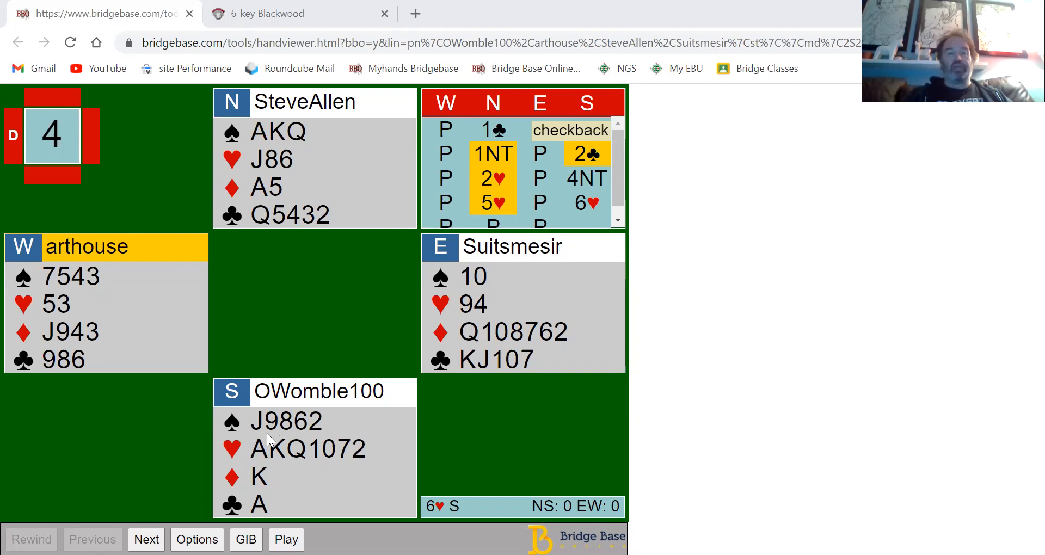
{"action": "mouse_move", "coordinate": [272, 458]}
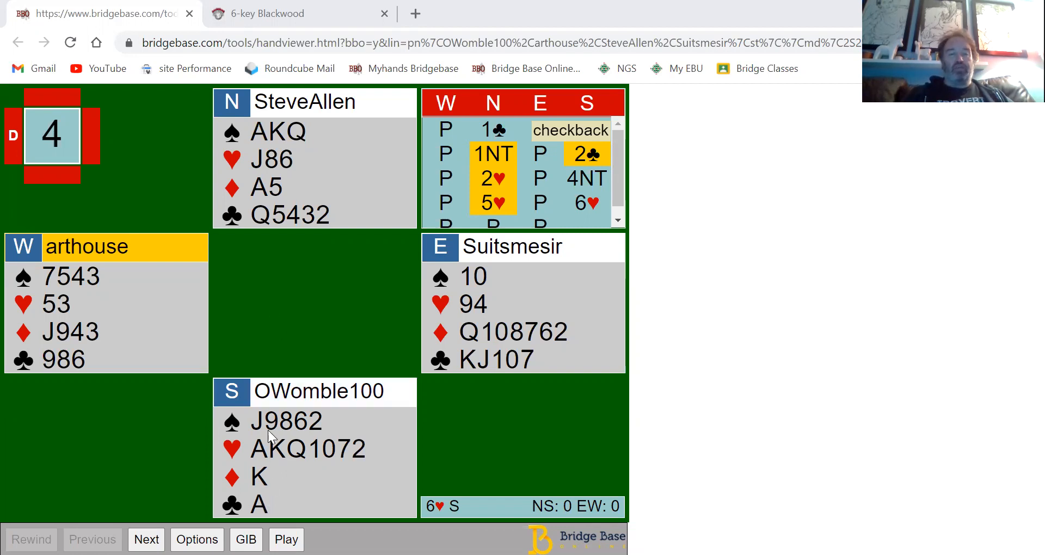
{"action": "mouse_move", "coordinate": [298, 190]}
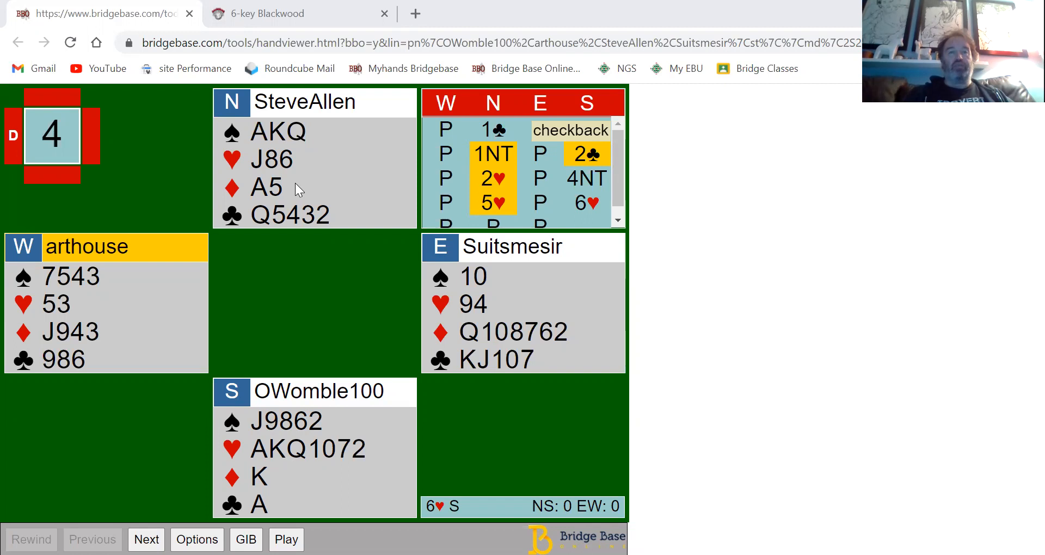
{"action": "mouse_move", "coordinate": [397, 253]}
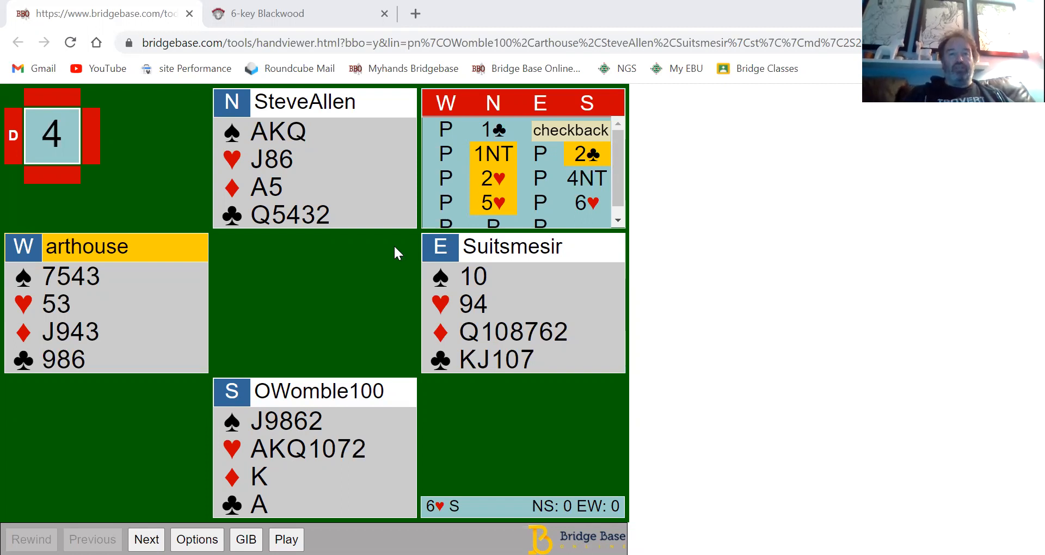
{"action": "mouse_move", "coordinate": [287, 463]}
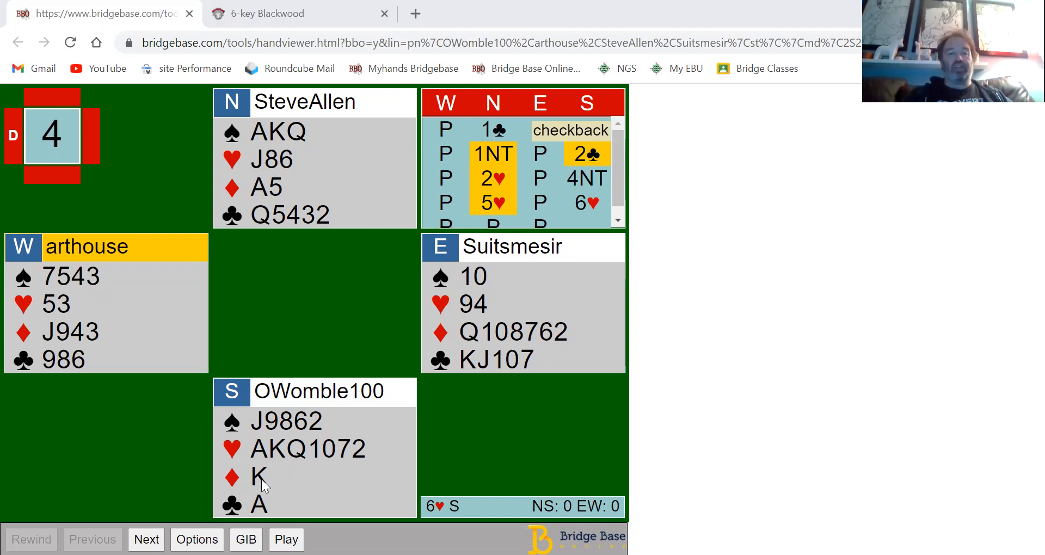
{"action": "mouse_move", "coordinate": [303, 457]}
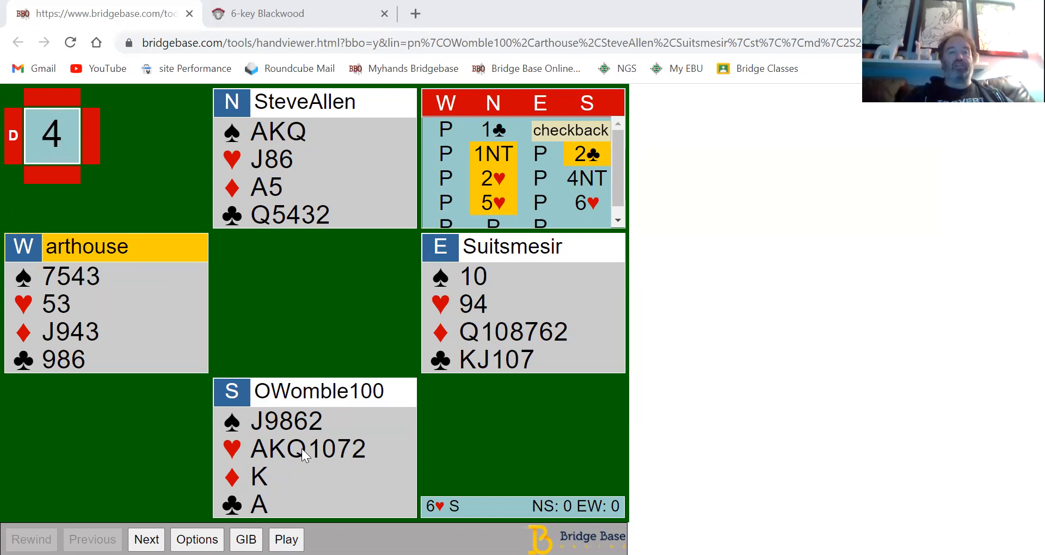
{"action": "mouse_move", "coordinate": [267, 477]}
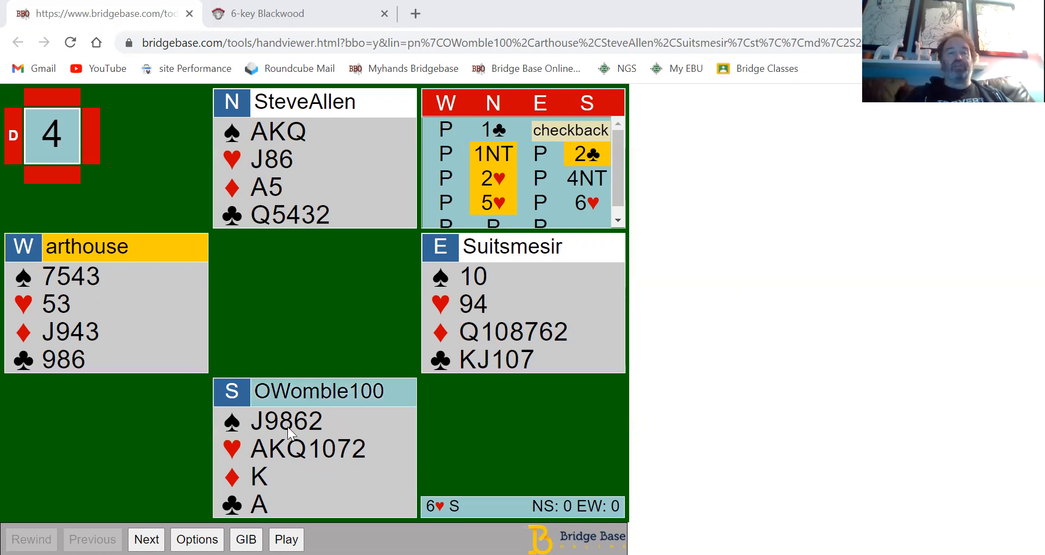
{"action": "mouse_move", "coordinate": [296, 481]}
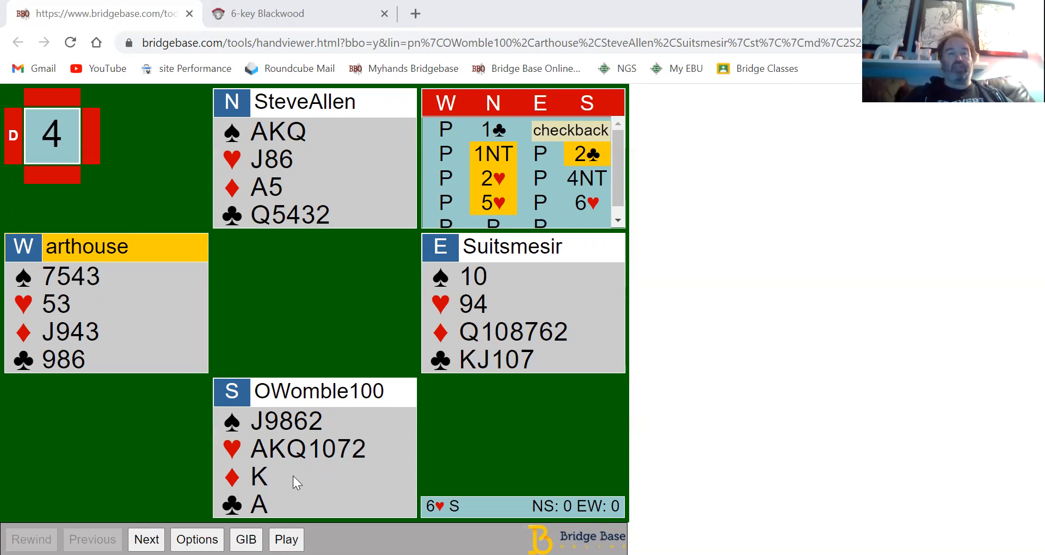
{"action": "left_click", "coordinate": [311, 392]}
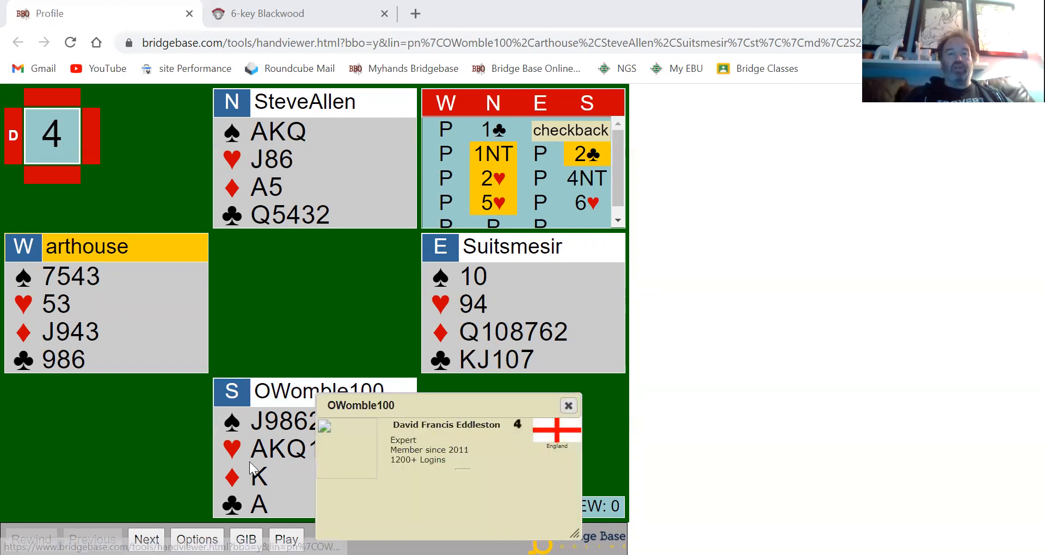
{"action": "left_click", "coordinate": [568, 405]}
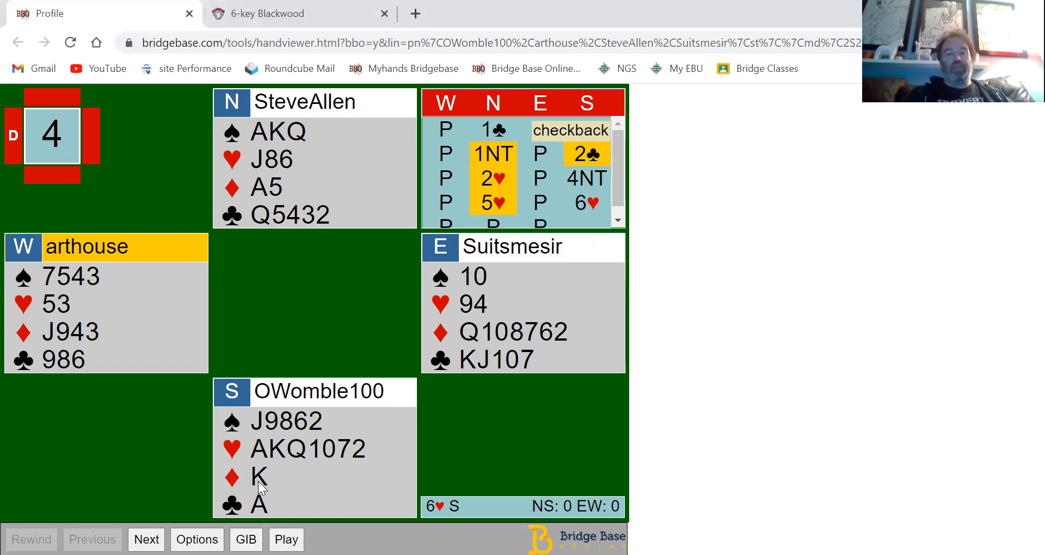
{"action": "mouse_move", "coordinate": [303, 460]}
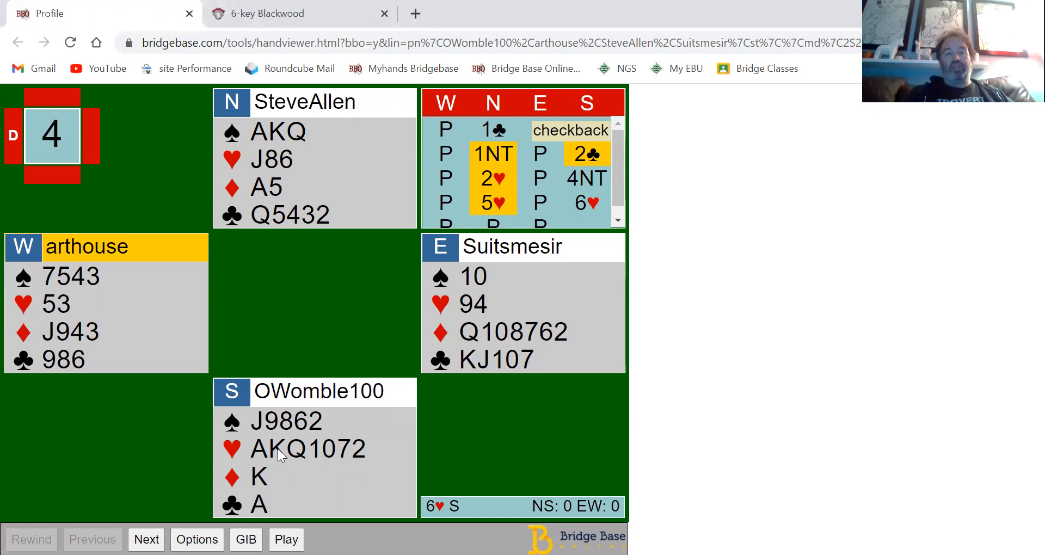
{"action": "mouse_move", "coordinate": [300, 137]}
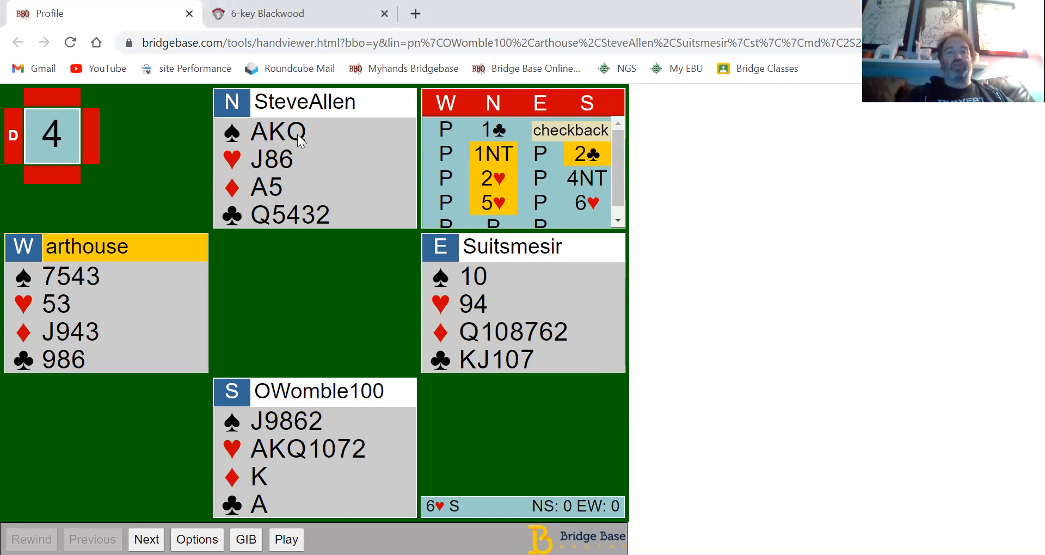
{"action": "mouse_move", "coordinate": [306, 314]}
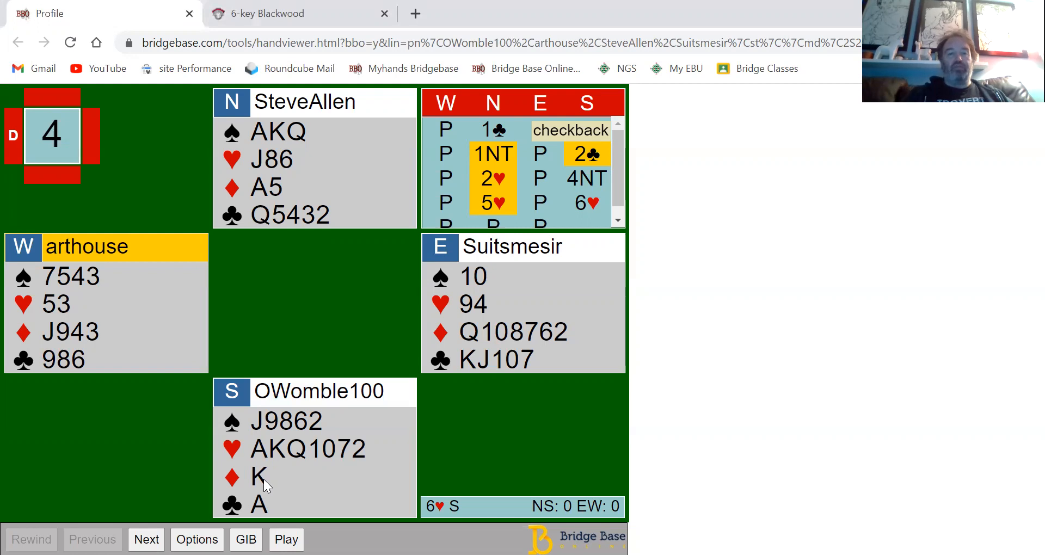
{"action": "mouse_move", "coordinate": [309, 457]}
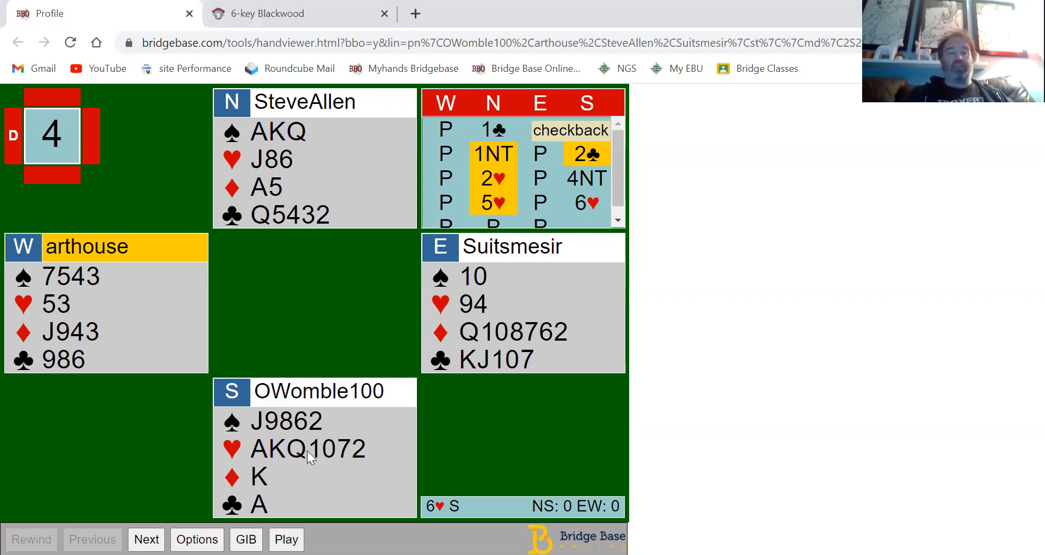
{"action": "mouse_move", "coordinate": [270, 466]}
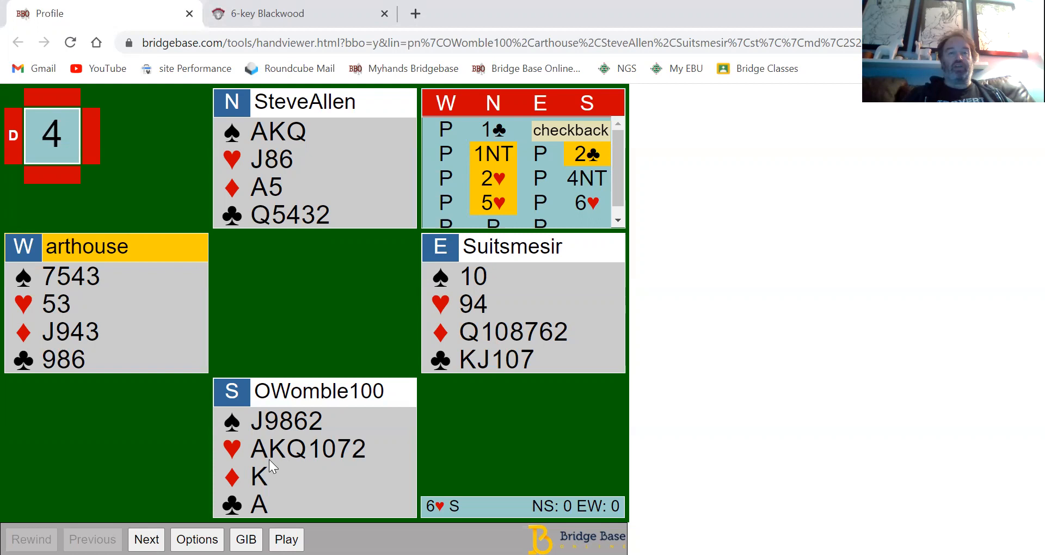
{"action": "mouse_move", "coordinate": [270, 133]}
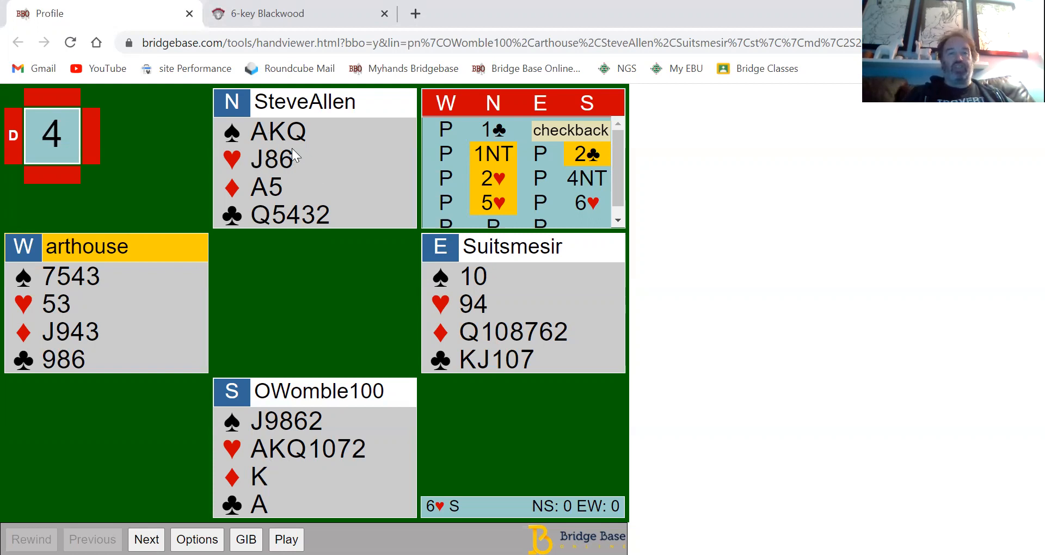
{"action": "mouse_move", "coordinate": [281, 172]}
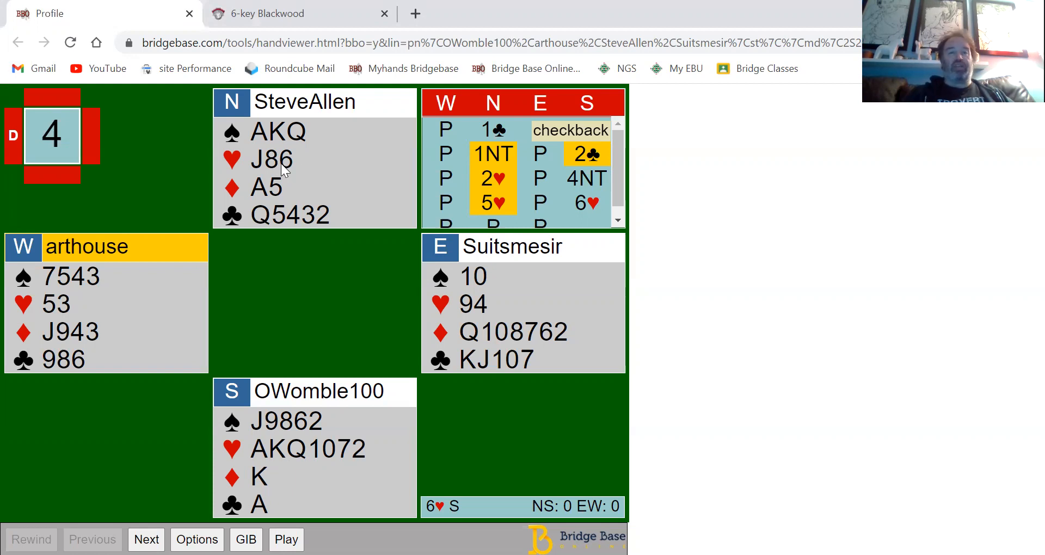
{"action": "mouse_move", "coordinate": [297, 183]}
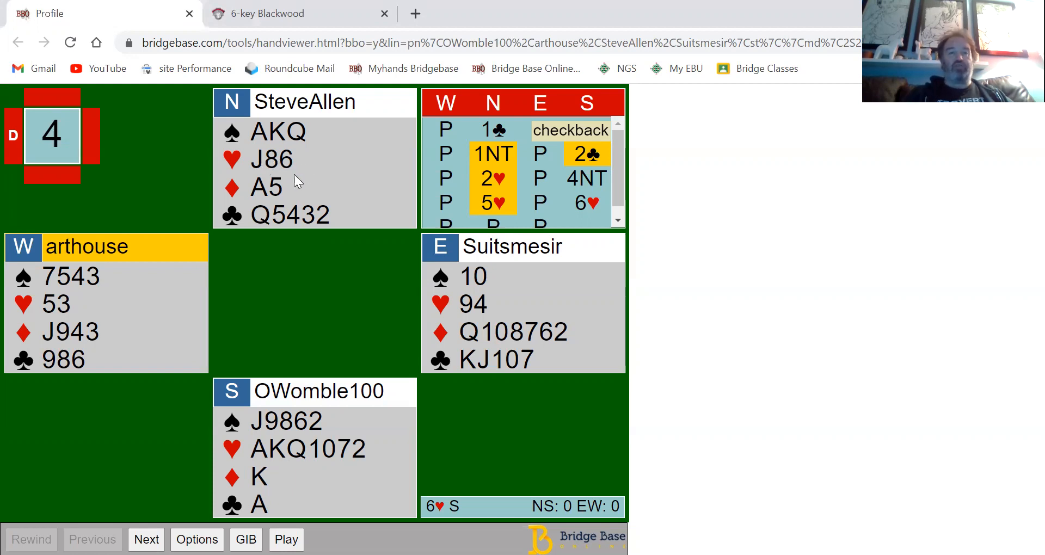
{"action": "mouse_move", "coordinate": [253, 165]}
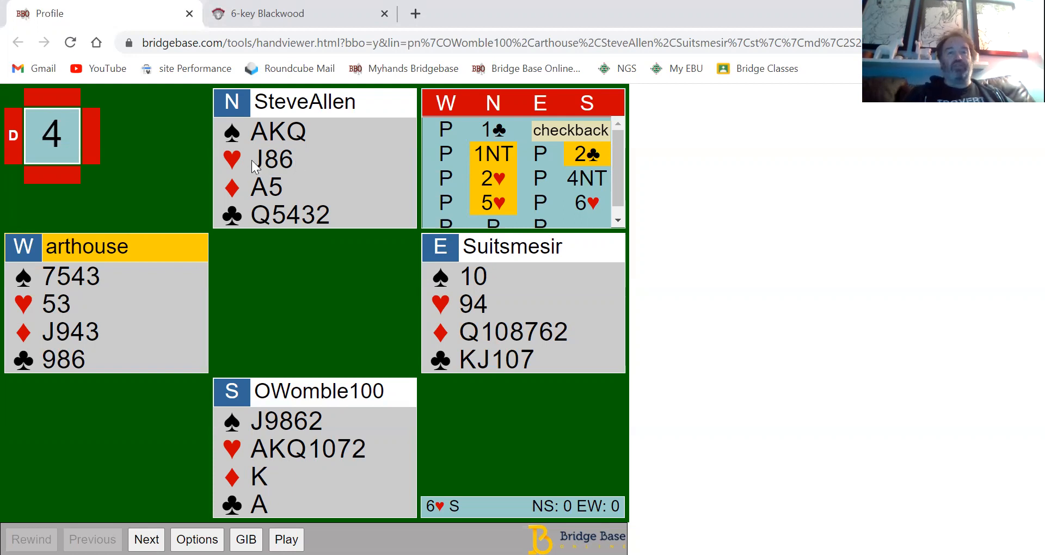
{"action": "mouse_move", "coordinate": [352, 172]}
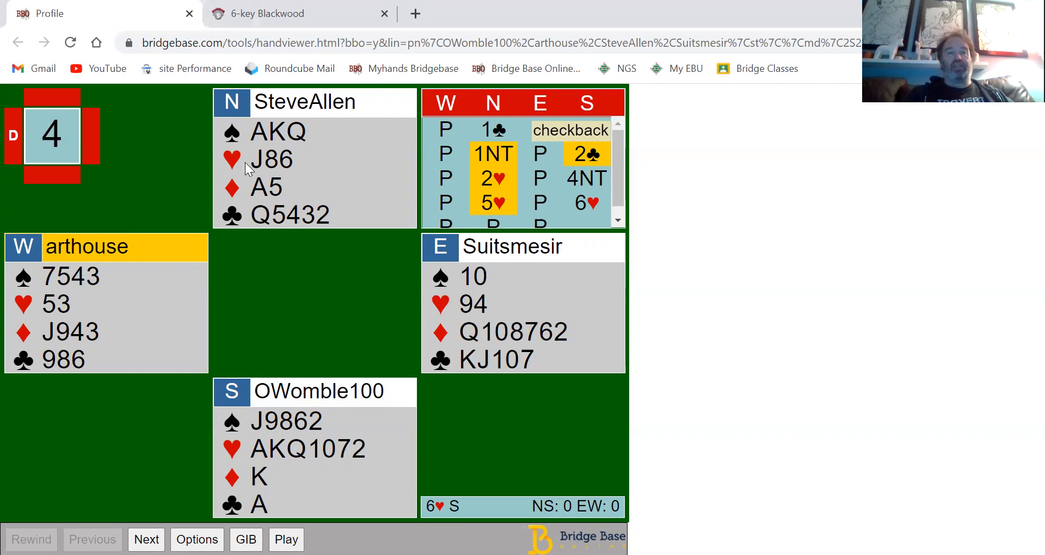
{"action": "mouse_move", "coordinate": [317, 162]}
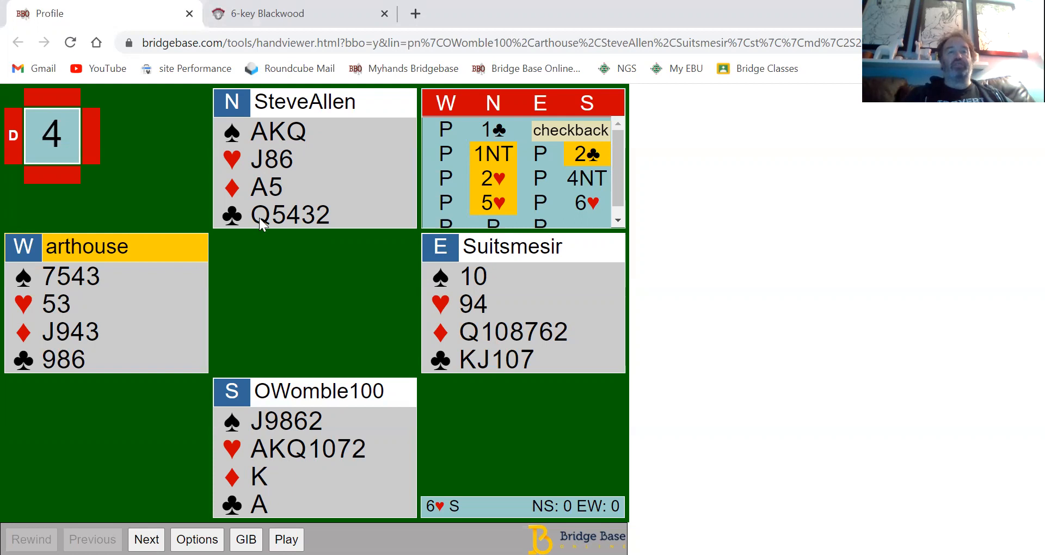
{"action": "mouse_move", "coordinate": [279, 160]}
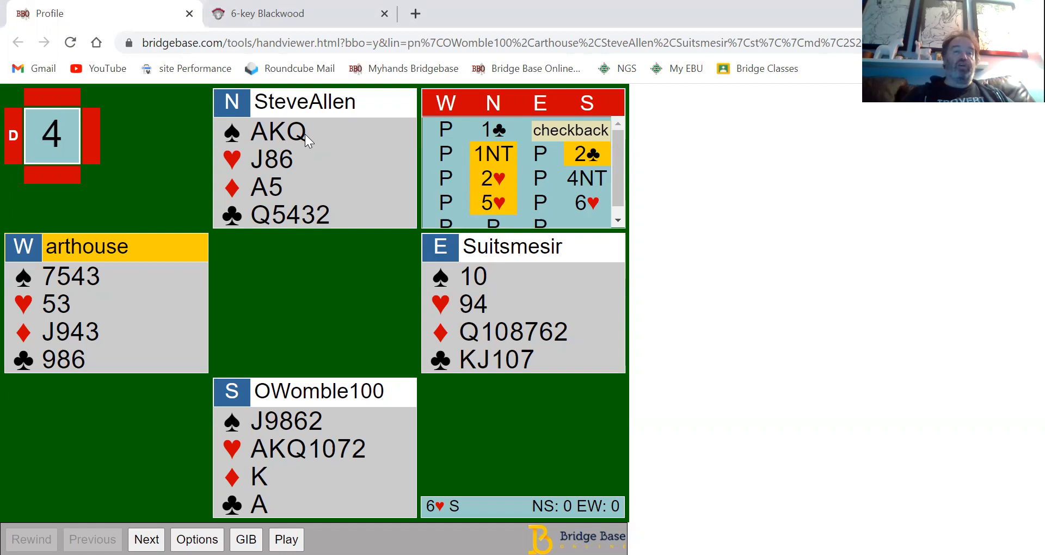
{"action": "mouse_move", "coordinate": [280, 137]}
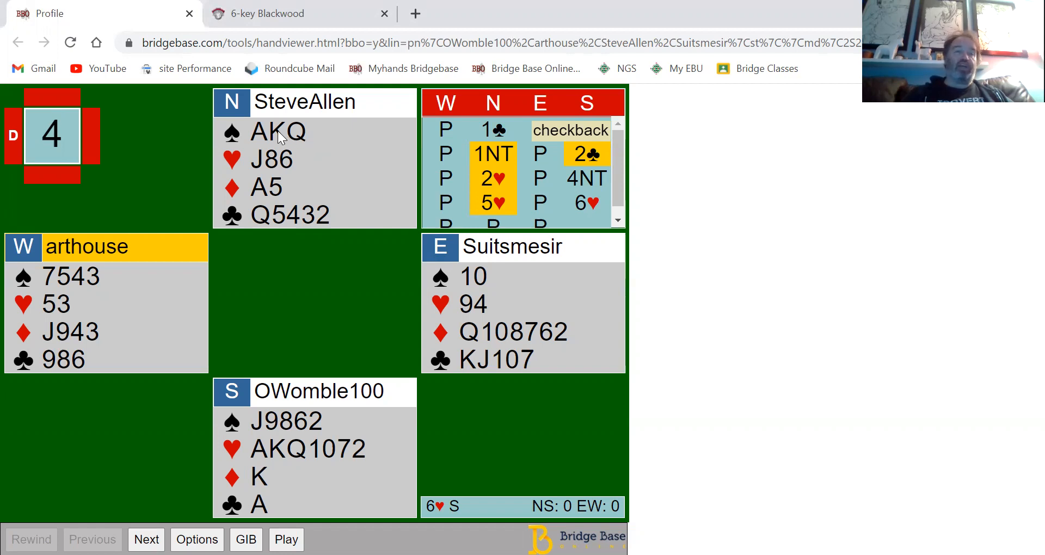
{"action": "mouse_move", "coordinate": [313, 140]}
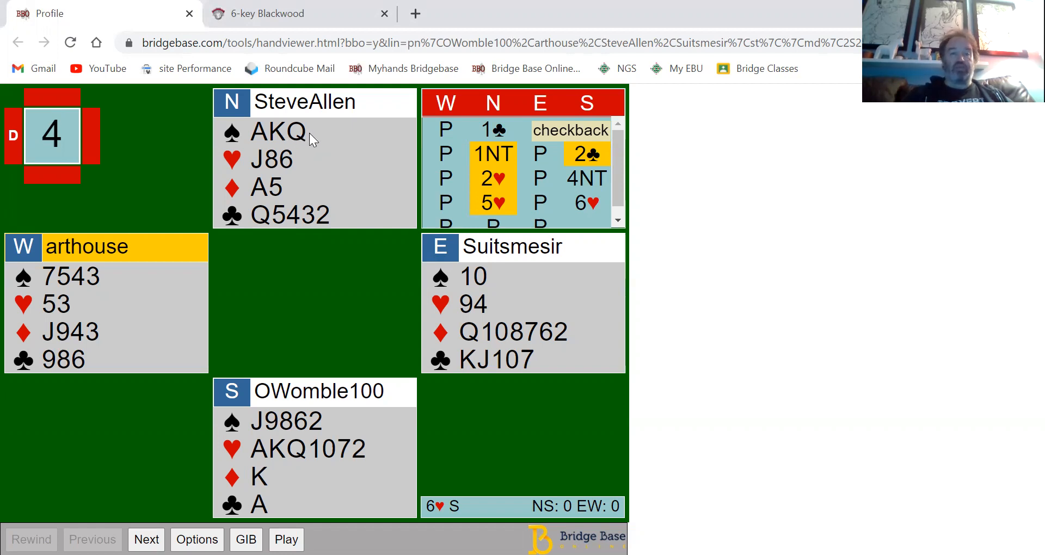